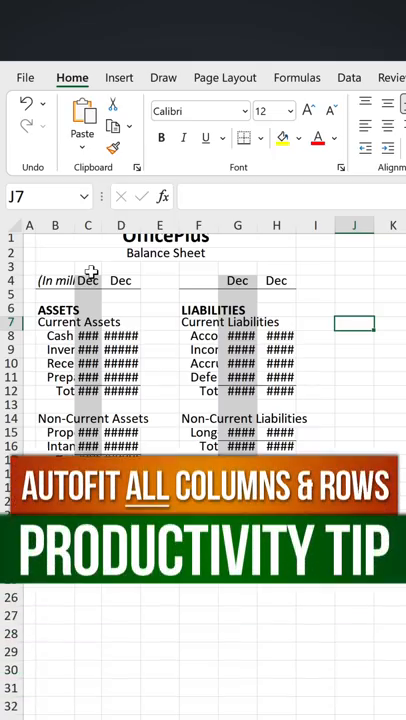
Step: Select cell C8 to check the value behind its #### display (=Trial!B2)
left_click(88, 280)
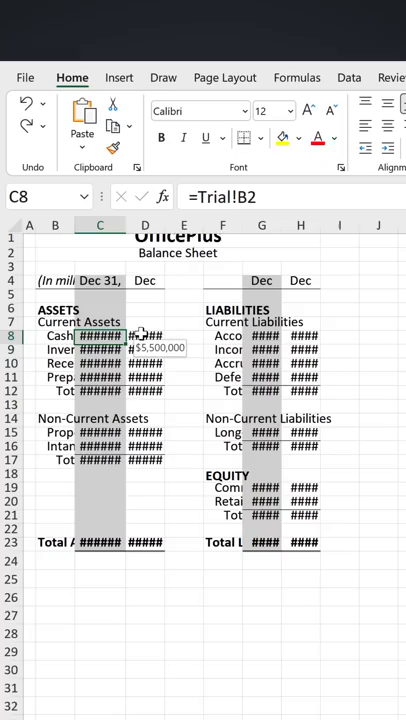
Step: Select all cells and open the Format menu's AutoFit Row Height and Column Width options
key("ctrl+a")
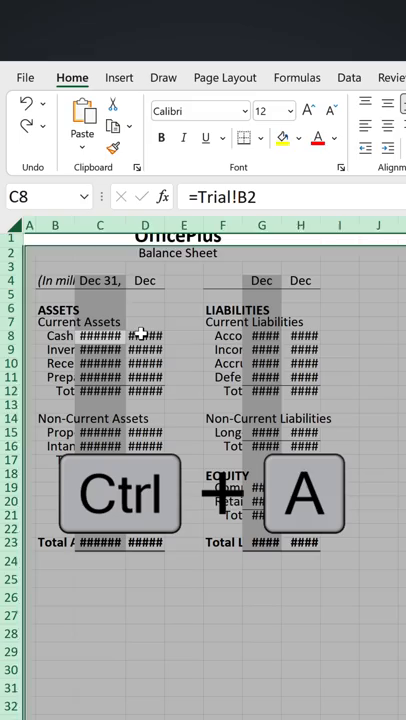
left_click(186, 148)
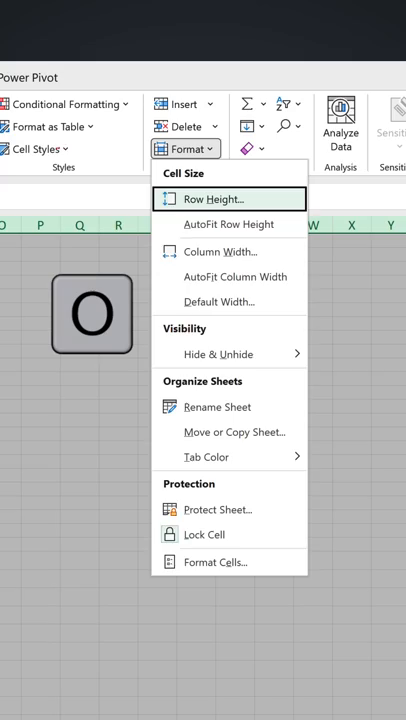